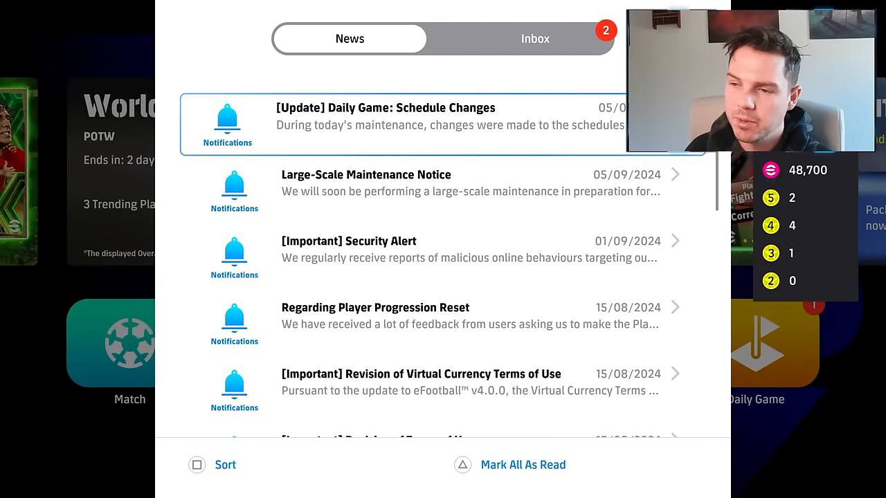
Receive the National ×1 item from the inbox and confirm the claim
click(535, 39)
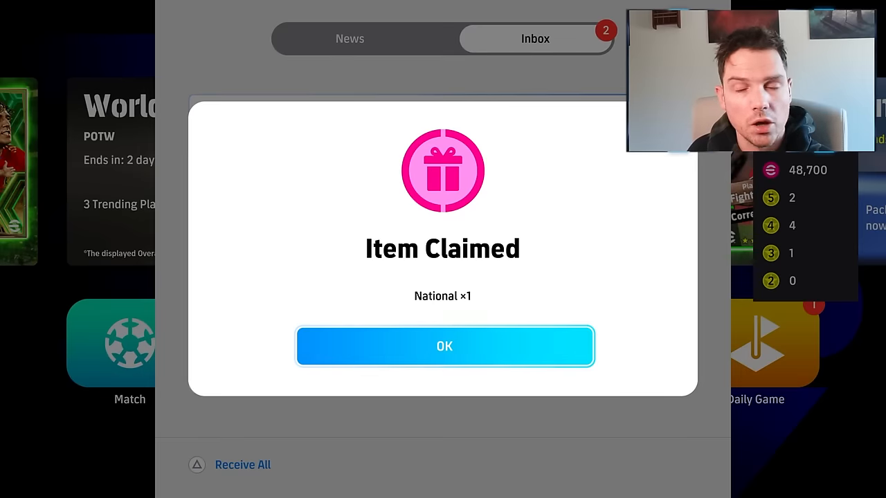
click(443, 346)
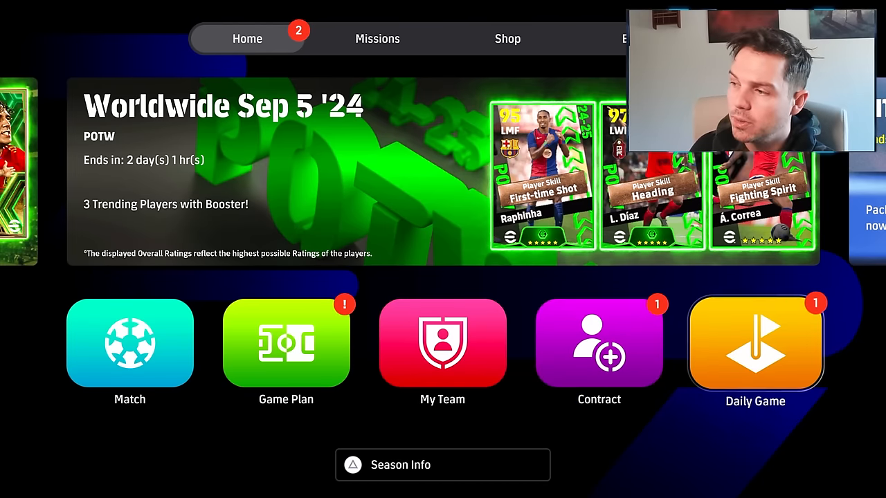
Play the Daily Game turn and accept the Goal Space Reached lap reward
click(756, 343)
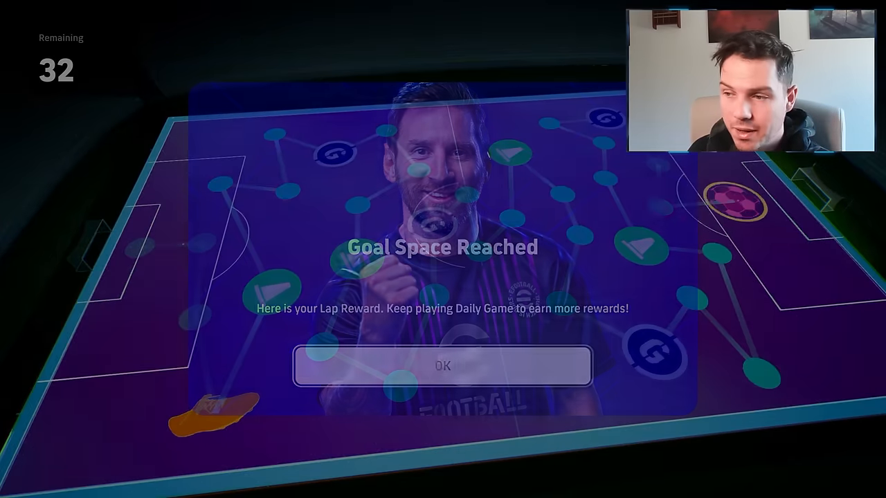
click(443, 366)
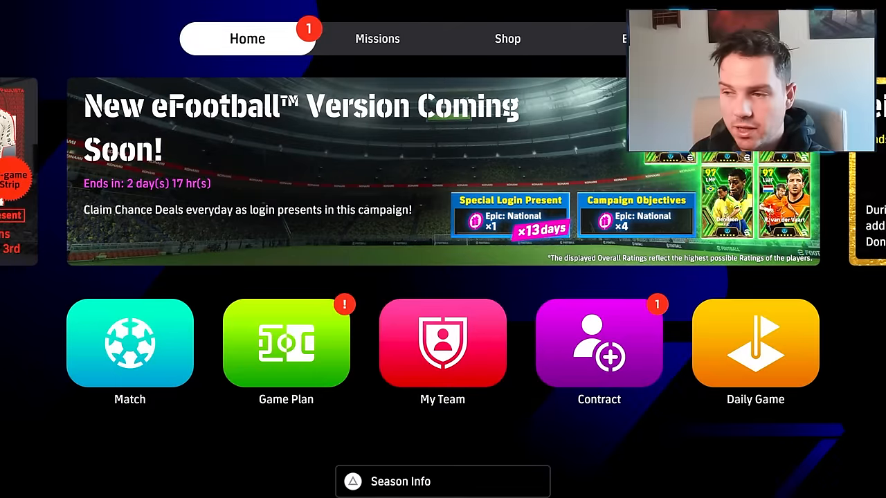
Browse the featured POTW, Spain and National contracts, then back out to the Contract menu
click(597, 344)
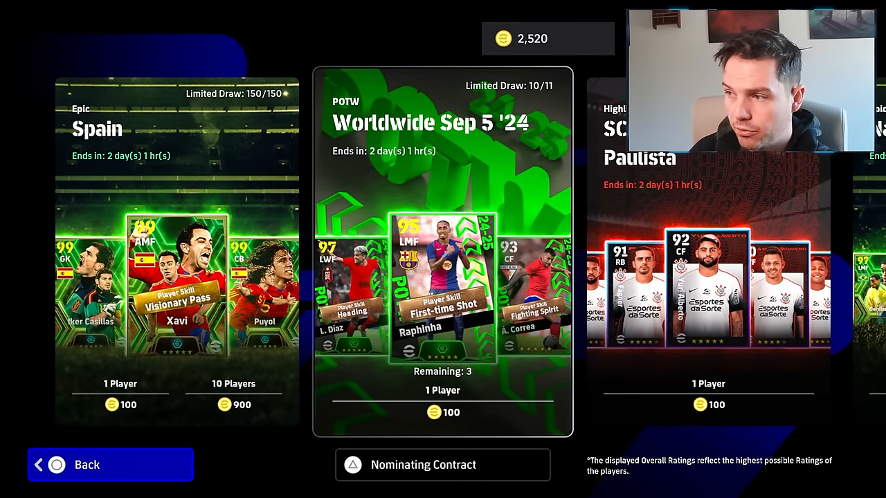
scroll(right, 3)
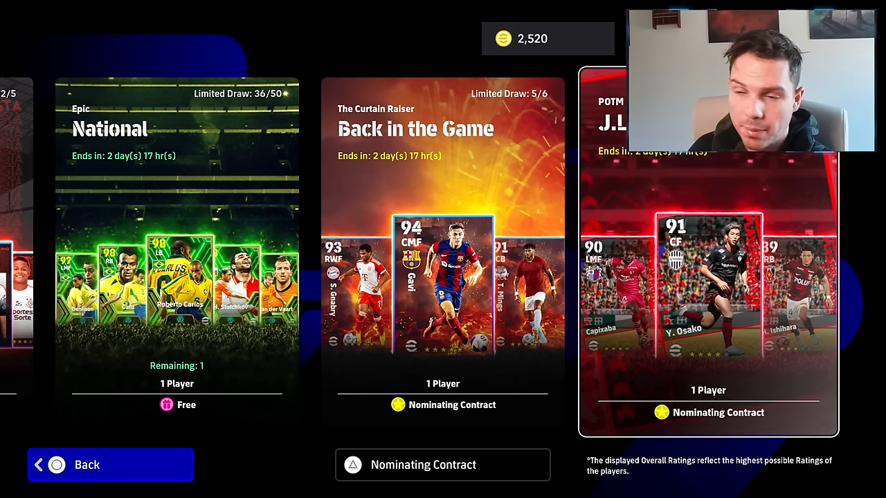
click(177, 242)
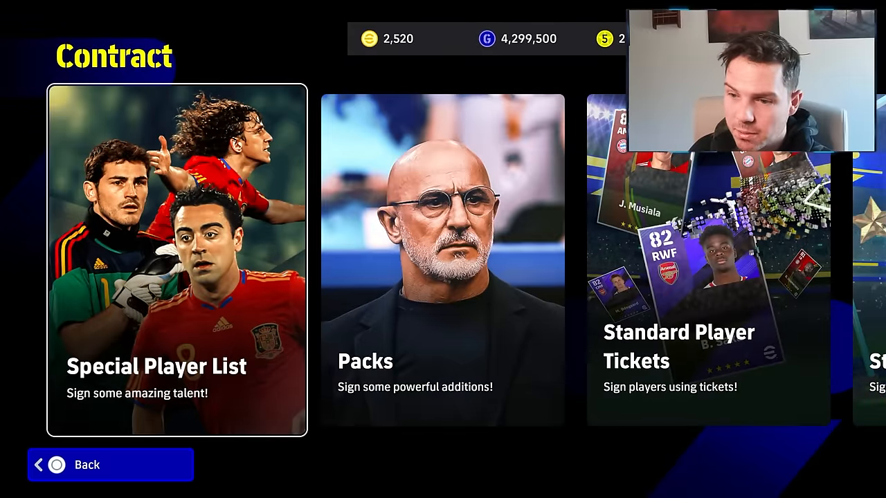
Look through the Match modes: Events, eFootball League, Friend Match, My League and Quick Match
click(110, 465)
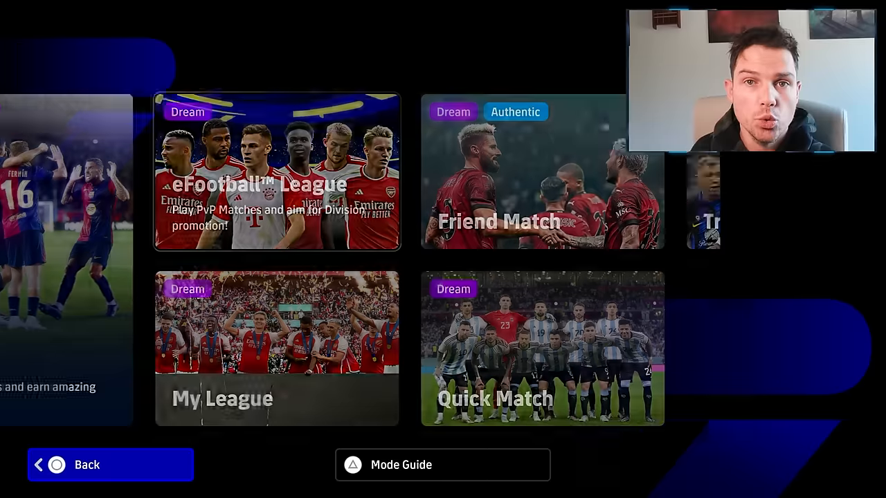
click(275, 173)
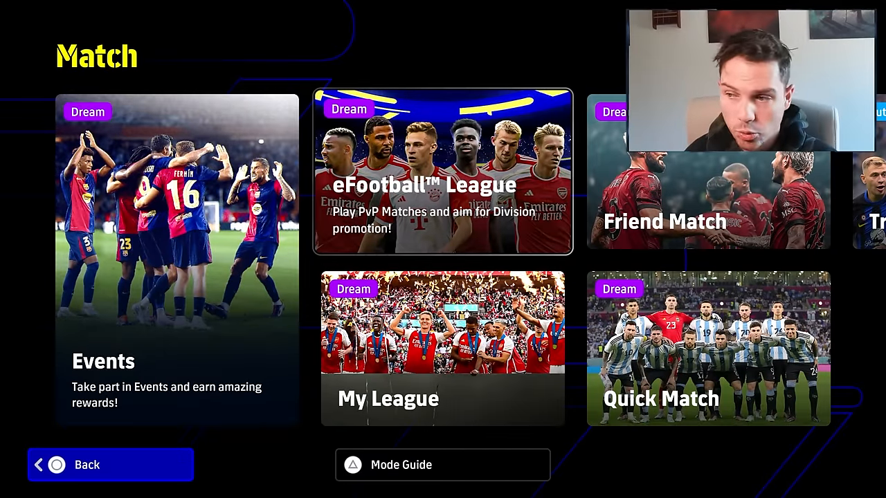
click(111, 465)
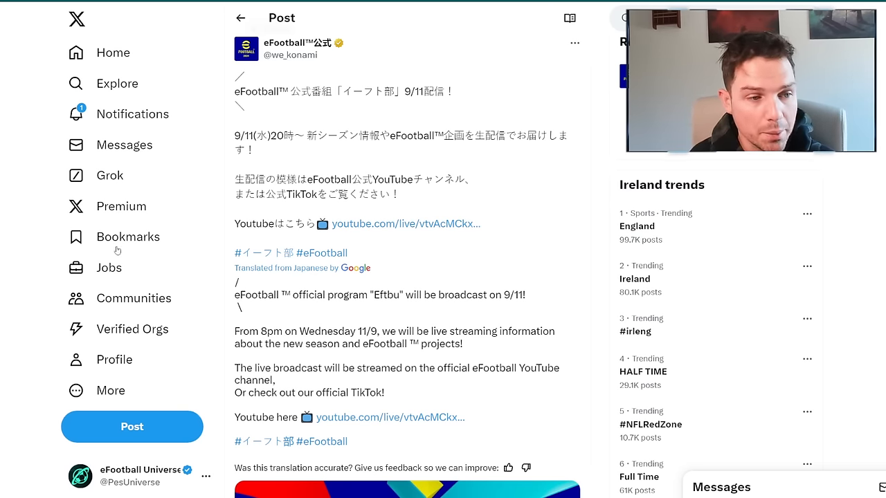
Scroll past the Google translation and enlarge the Let's play eFootball promotional image
scroll(down, 3)
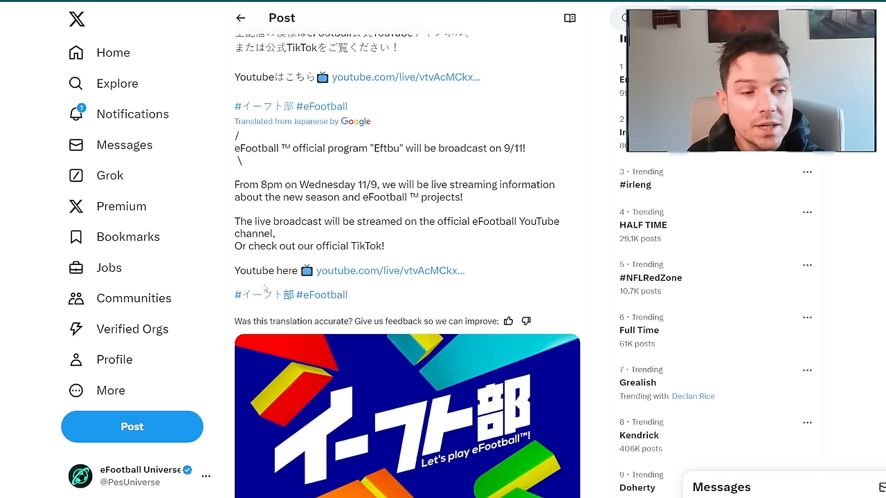
scroll(down, 3)
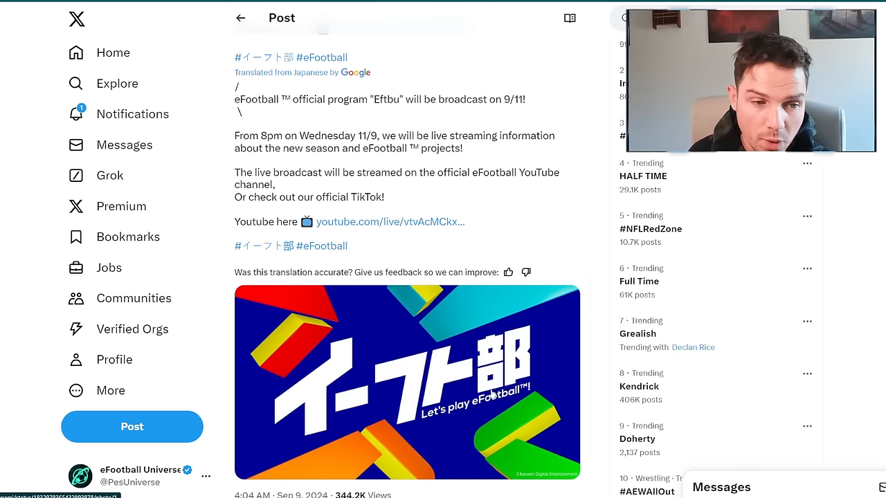
click(407, 382)
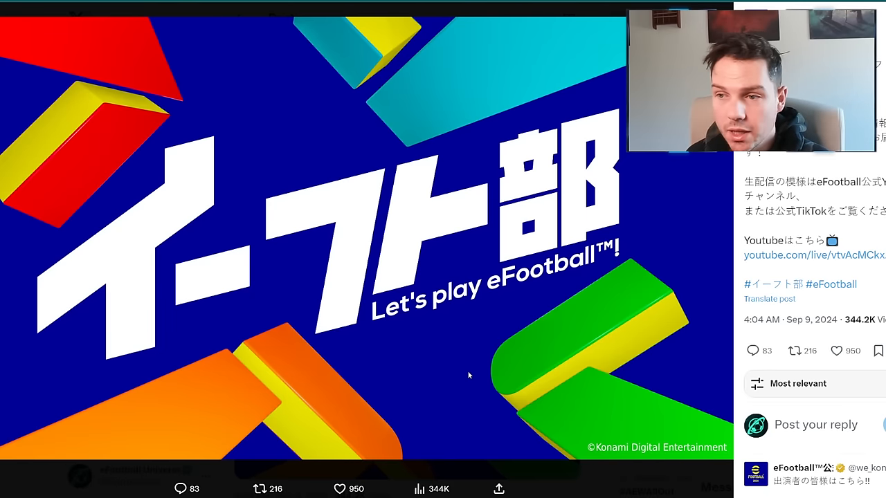
mouse_move(511, 347)
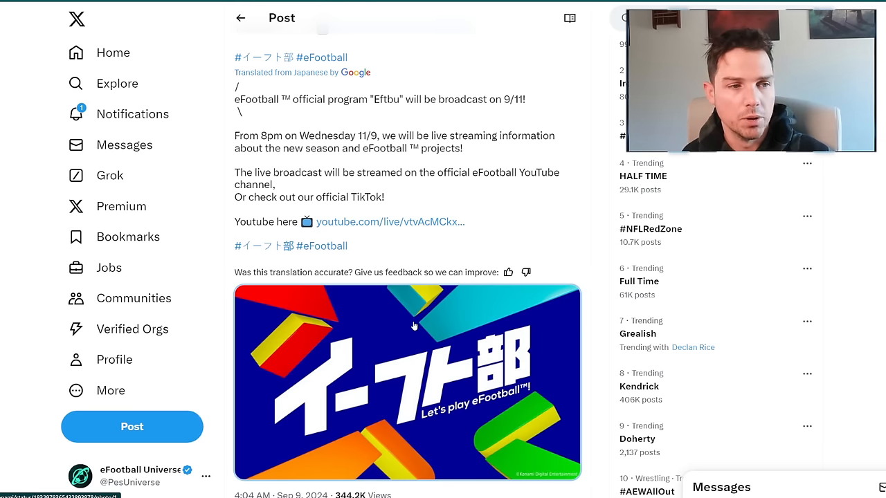
mouse_move(389, 324)
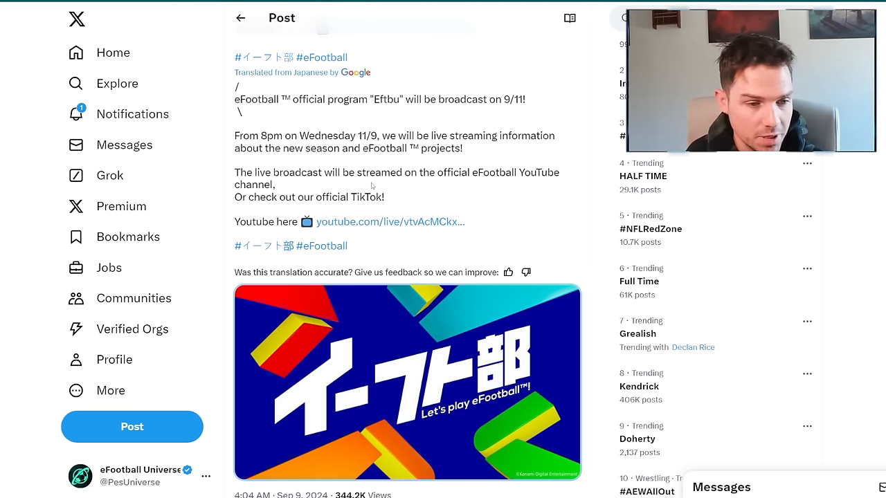
Scroll the post to reread the translated line about new season and eFootball projects
scroll(down, 3)
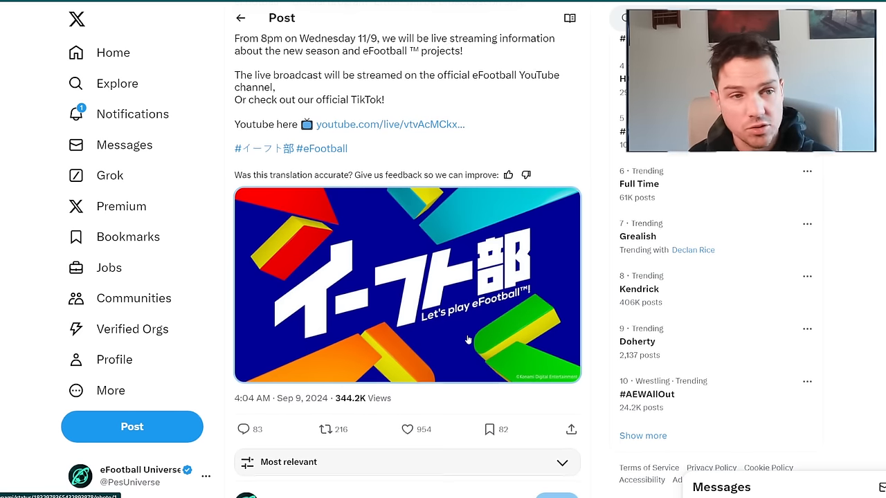
scroll(down, 3)
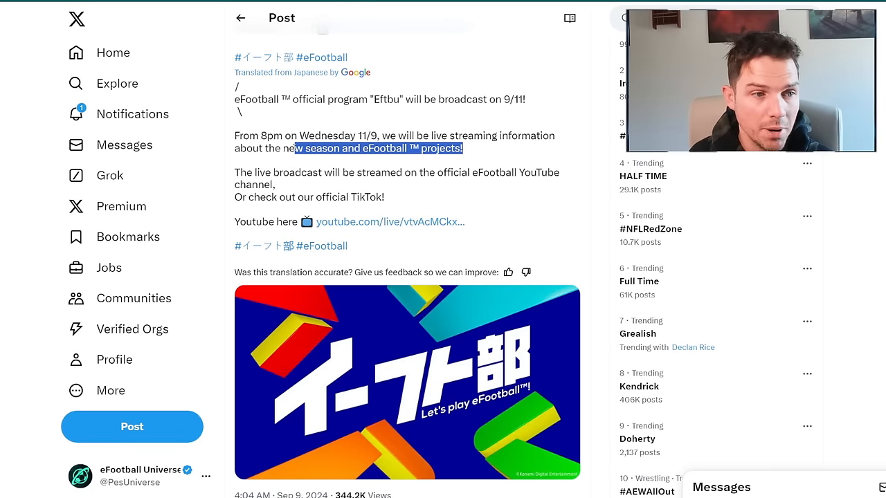